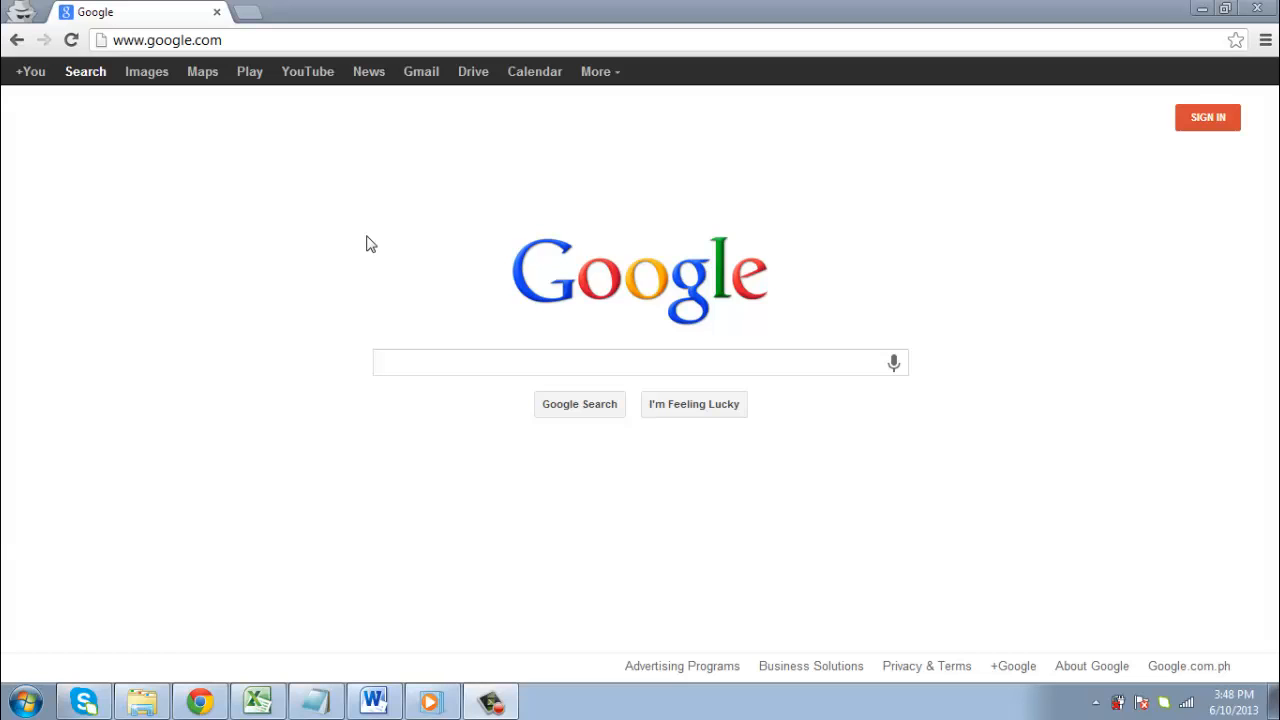
- Go to mirc.com/get.php?version=719 to download the mirc732.exe installer
type("mirc.com/")
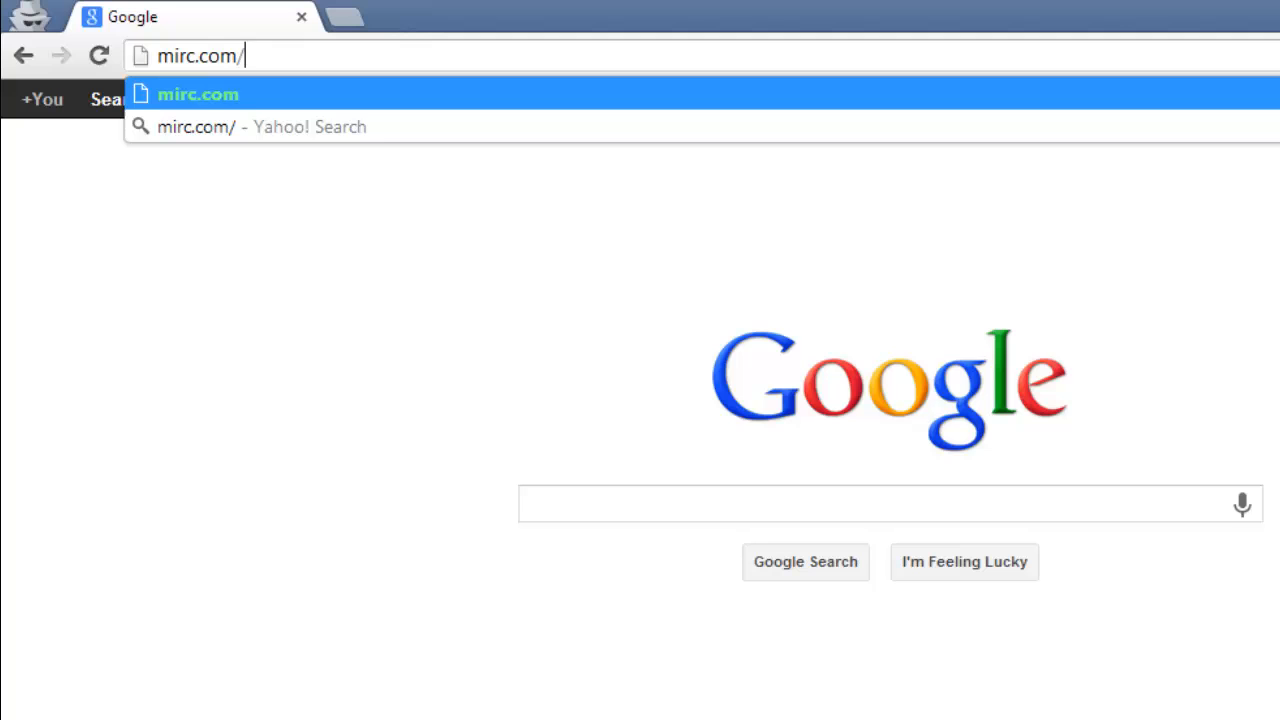
type("get.php?")
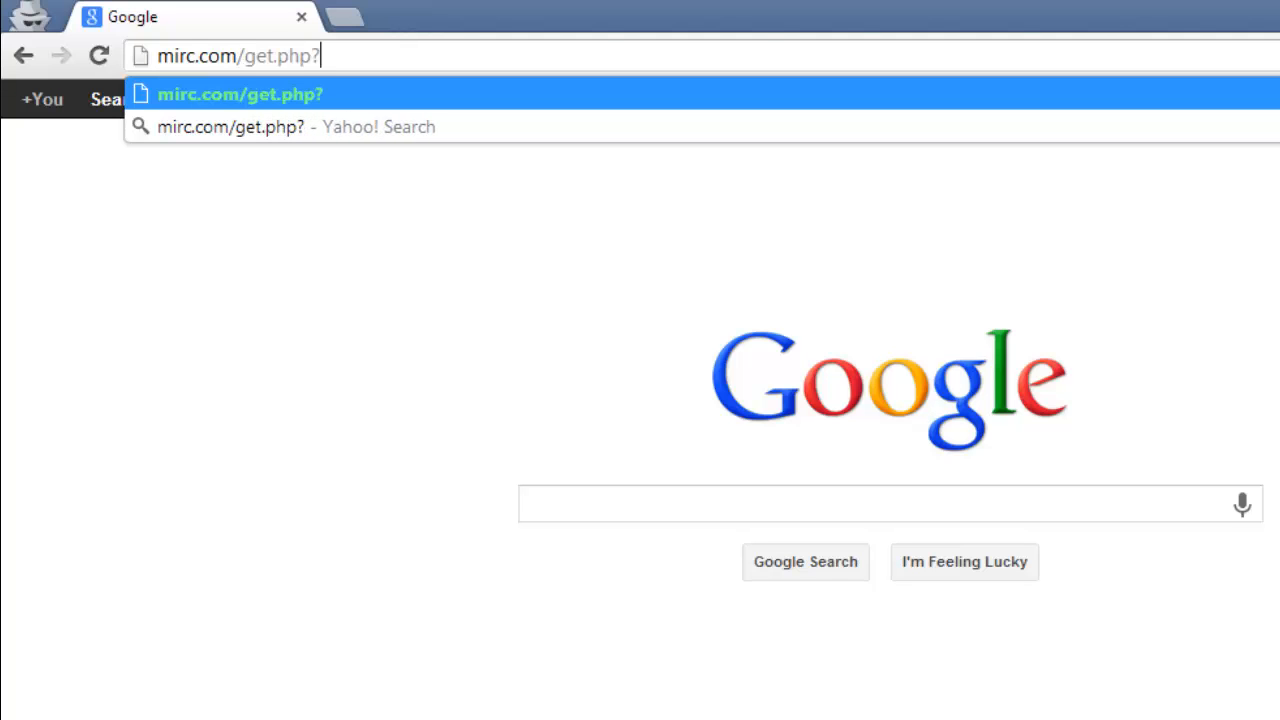
type("version=719")
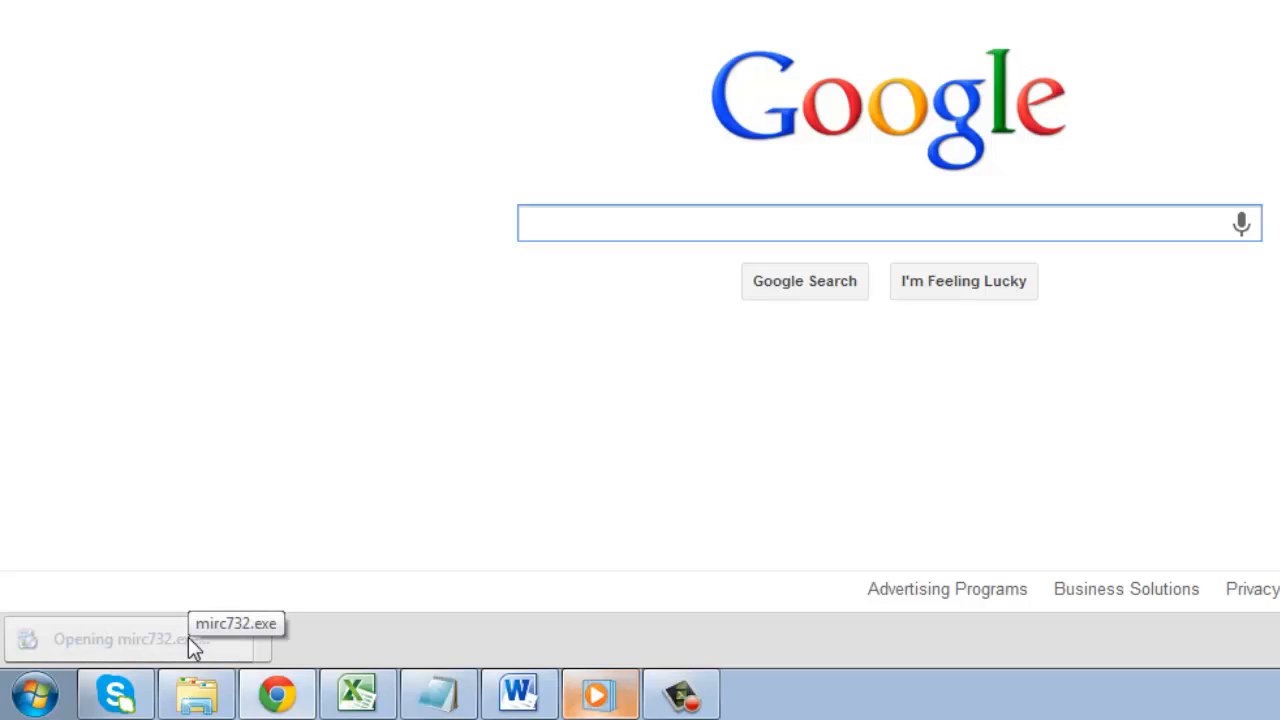
- Launch mirc732.exe from the download bar and allow it past the security warning
left_click(115, 638)
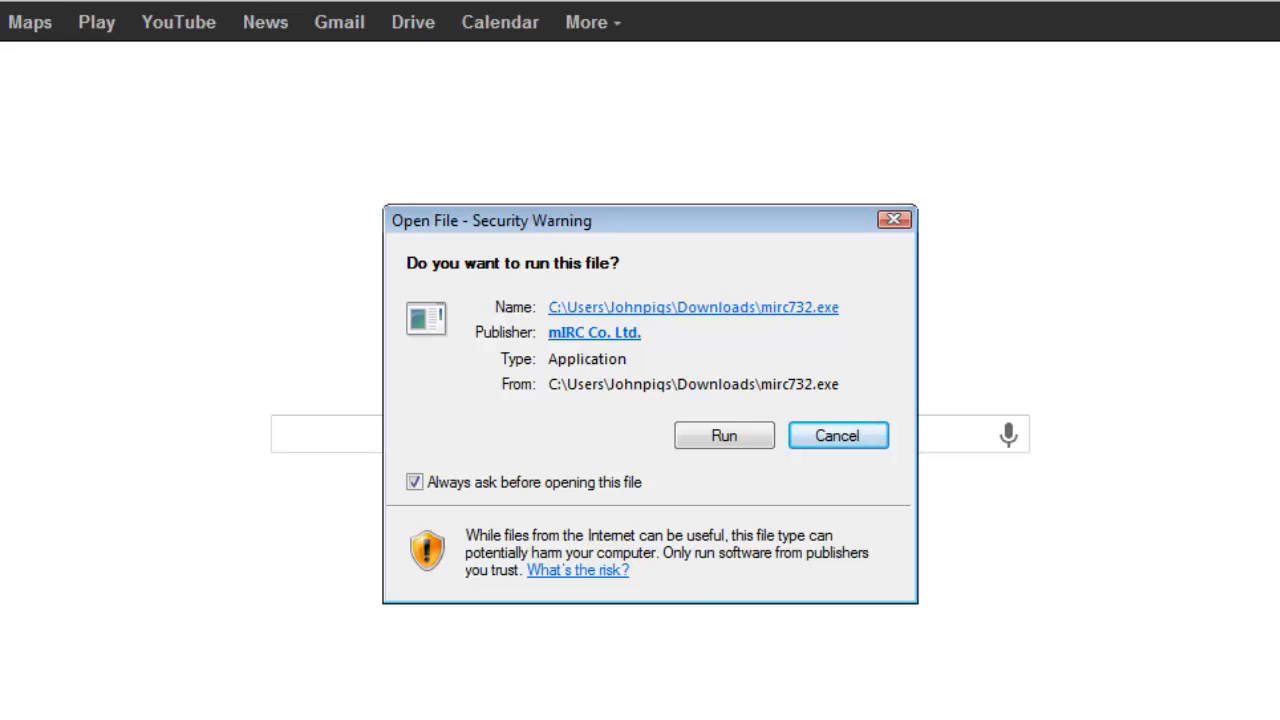
left_click(837, 435)
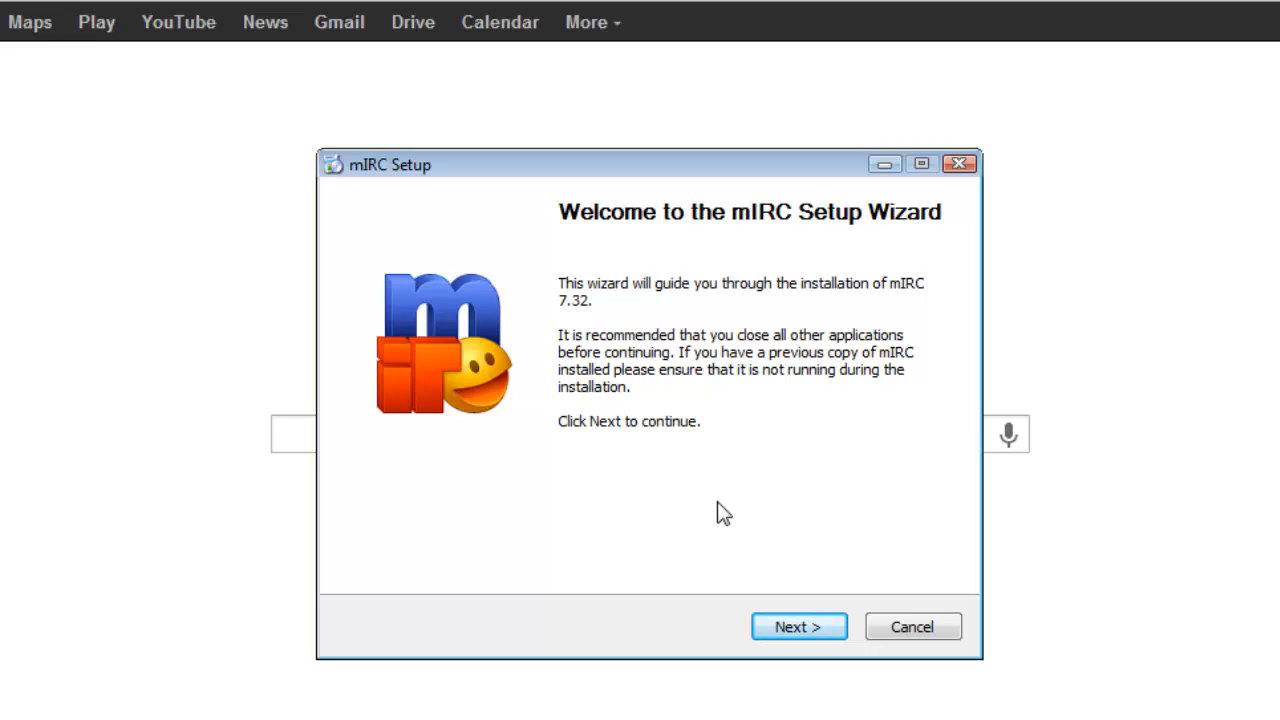
- Accept the license and install mIRC 7.32 with default folder, all components and default shortcuts
left_click(798, 626)
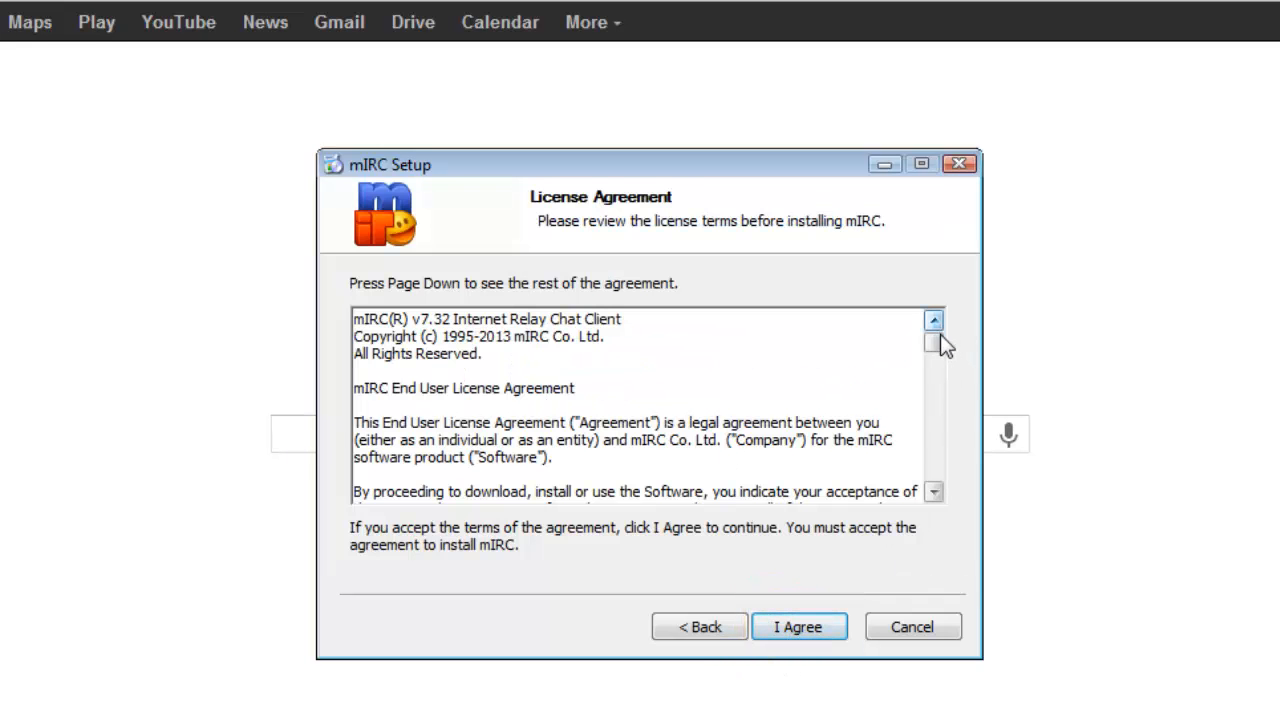
scroll("down", 3)
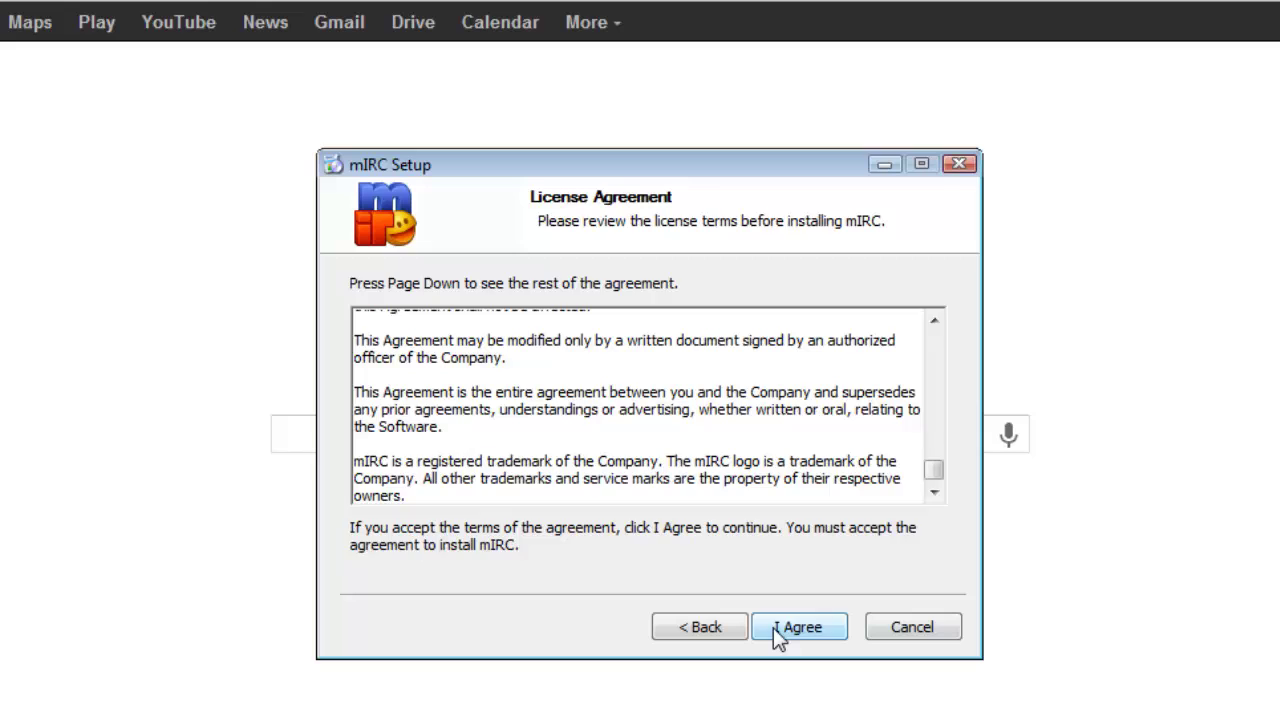
left_click(799, 627)
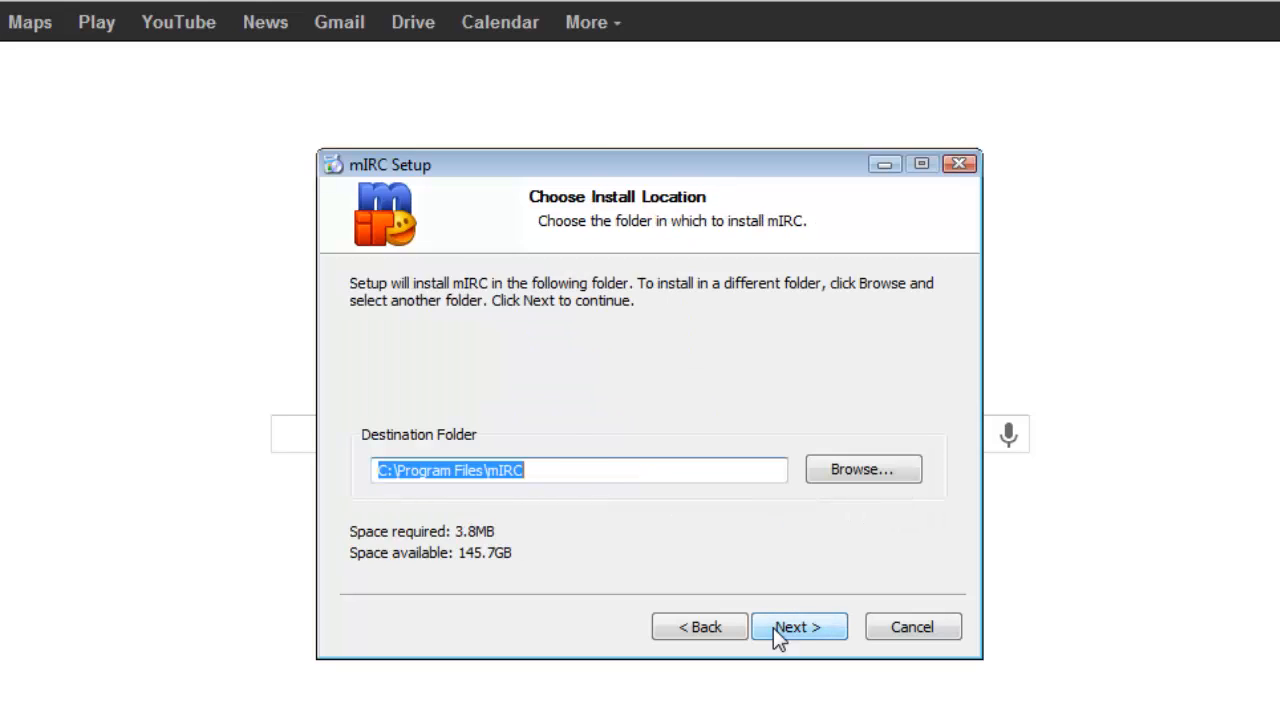
left_click(797, 626)
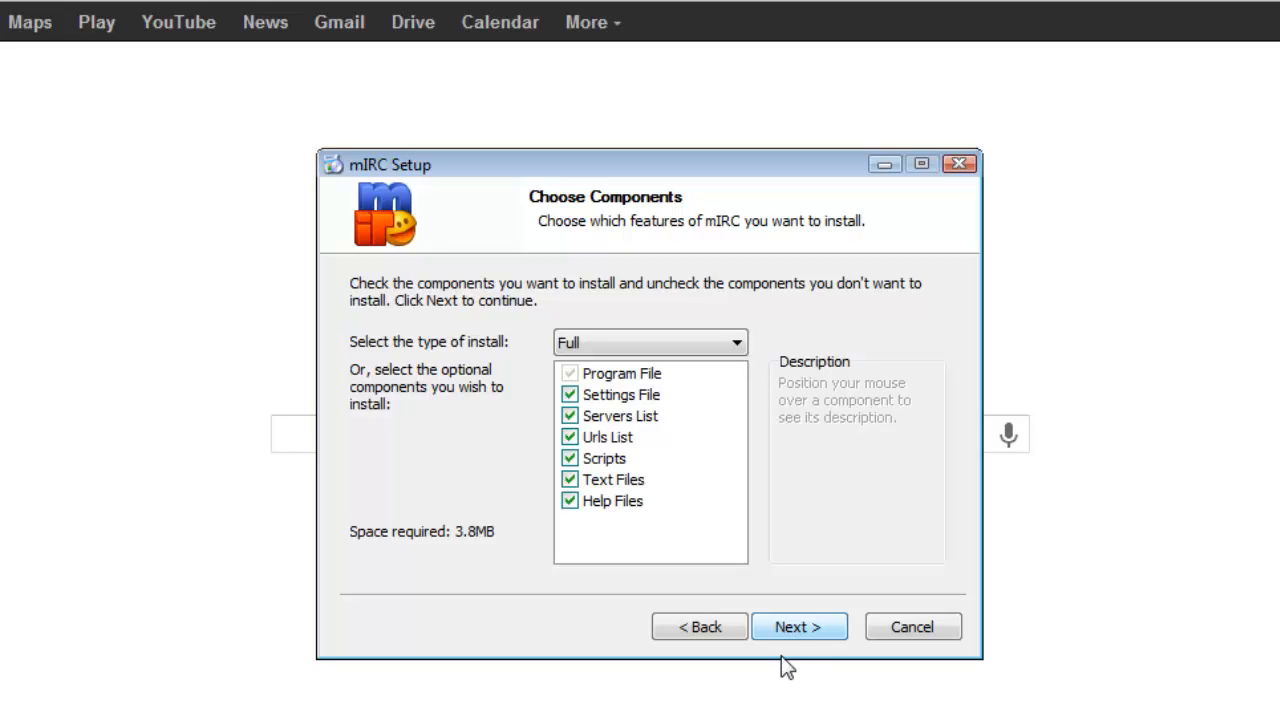
left_click(798, 626)
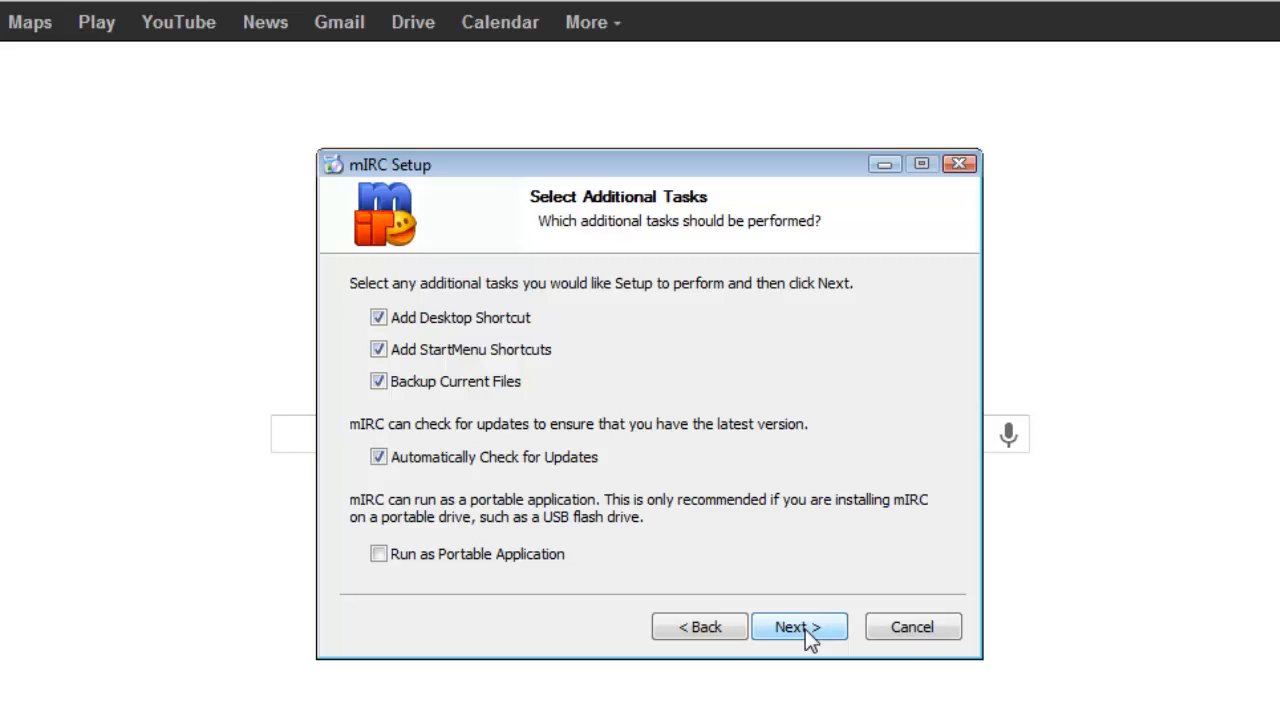
left_click(798, 626)
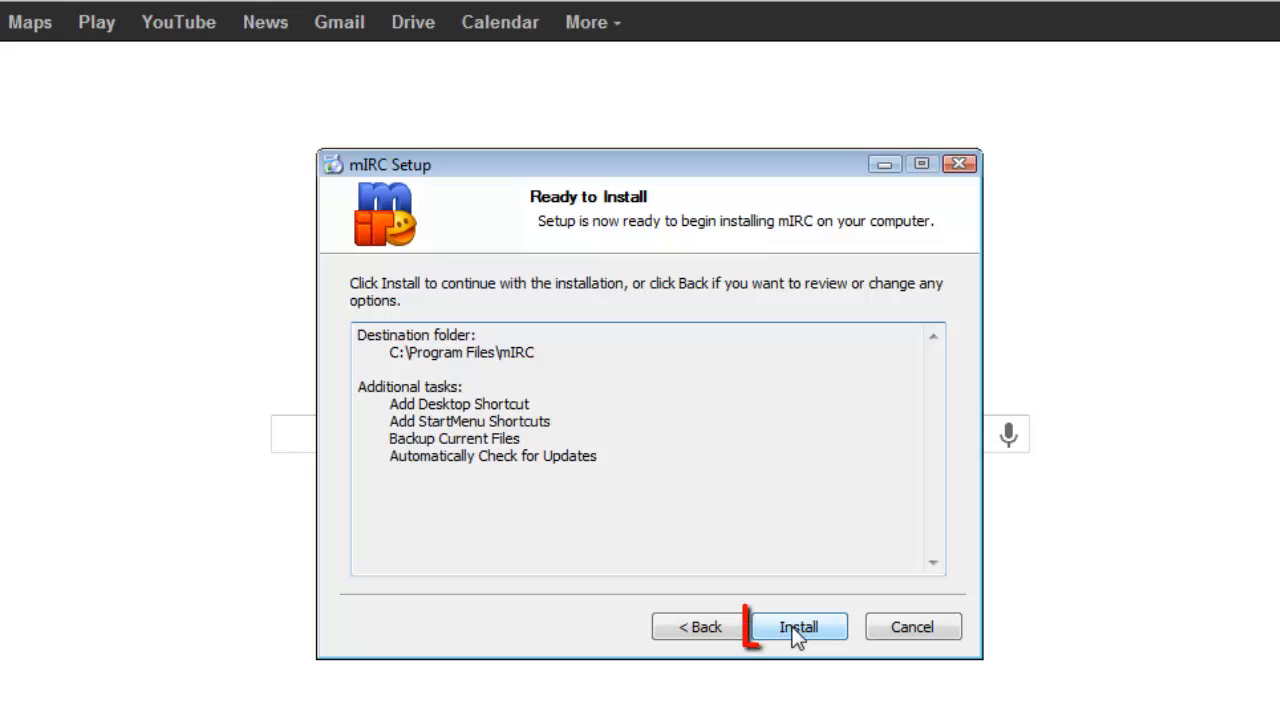
left_click(798, 627)
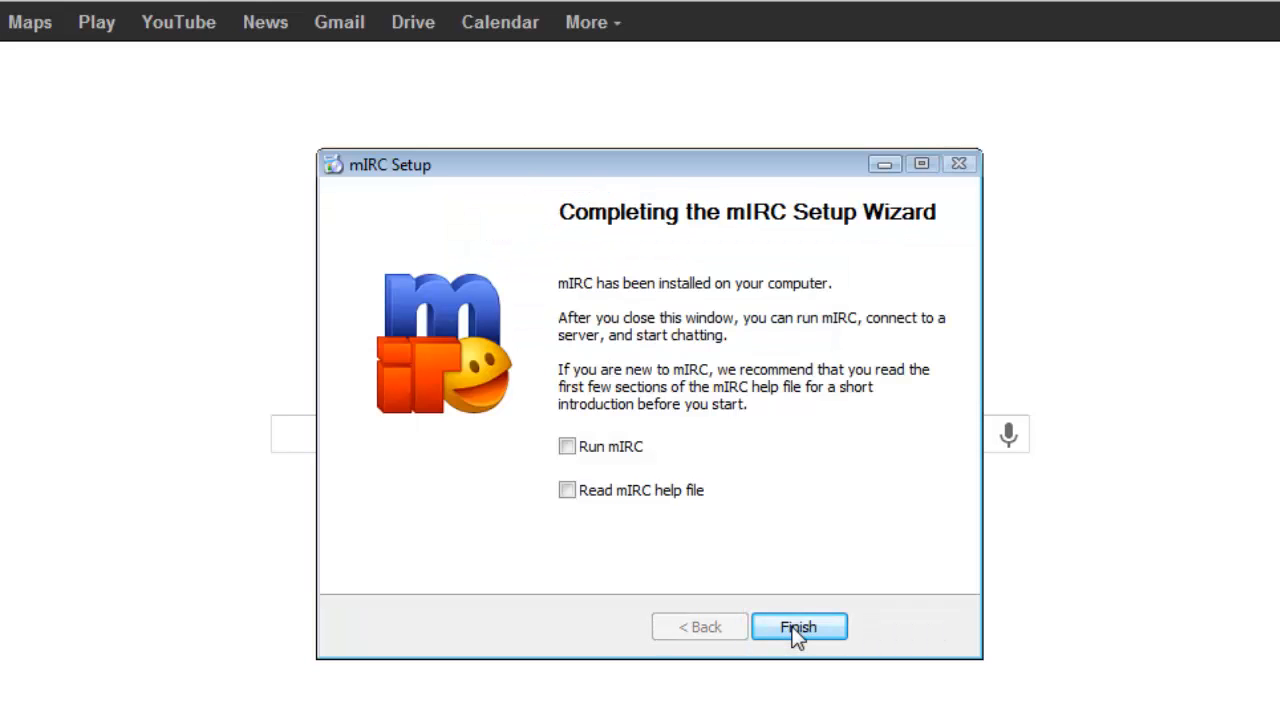
mouse_move(657, 600)
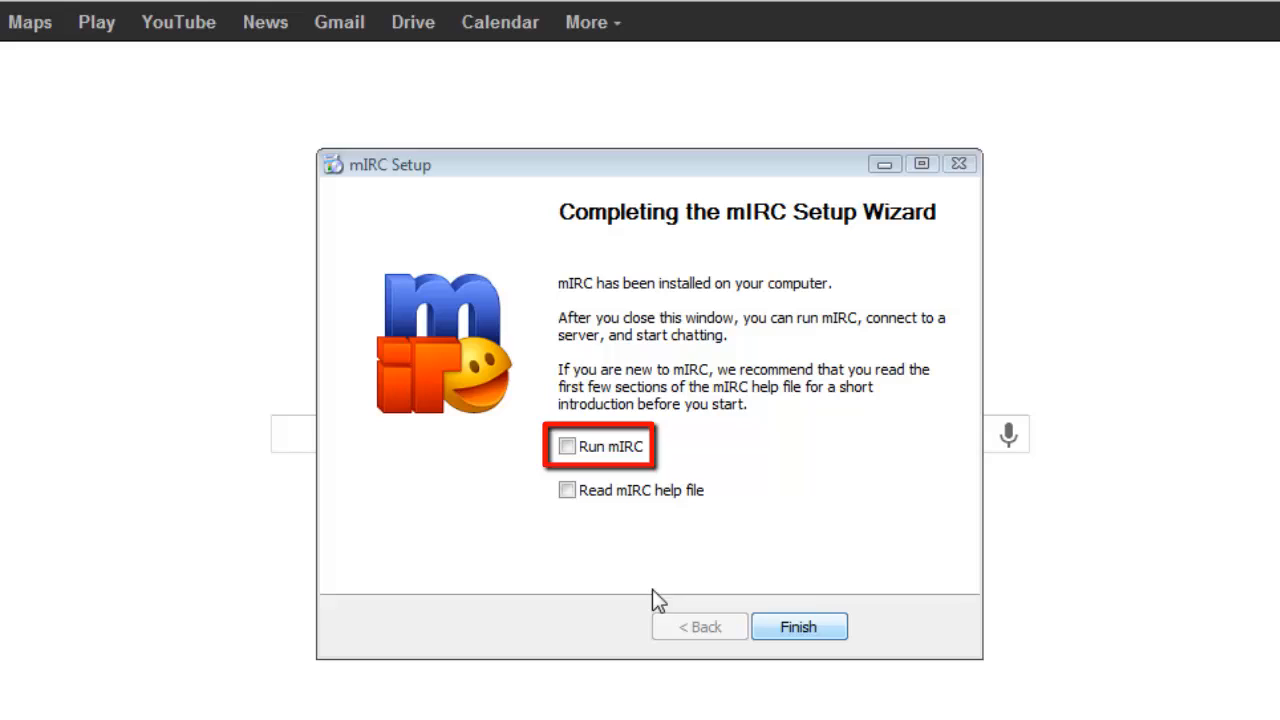
- Tick Run mIRC and finish the setup wizard
left_click(566, 446)
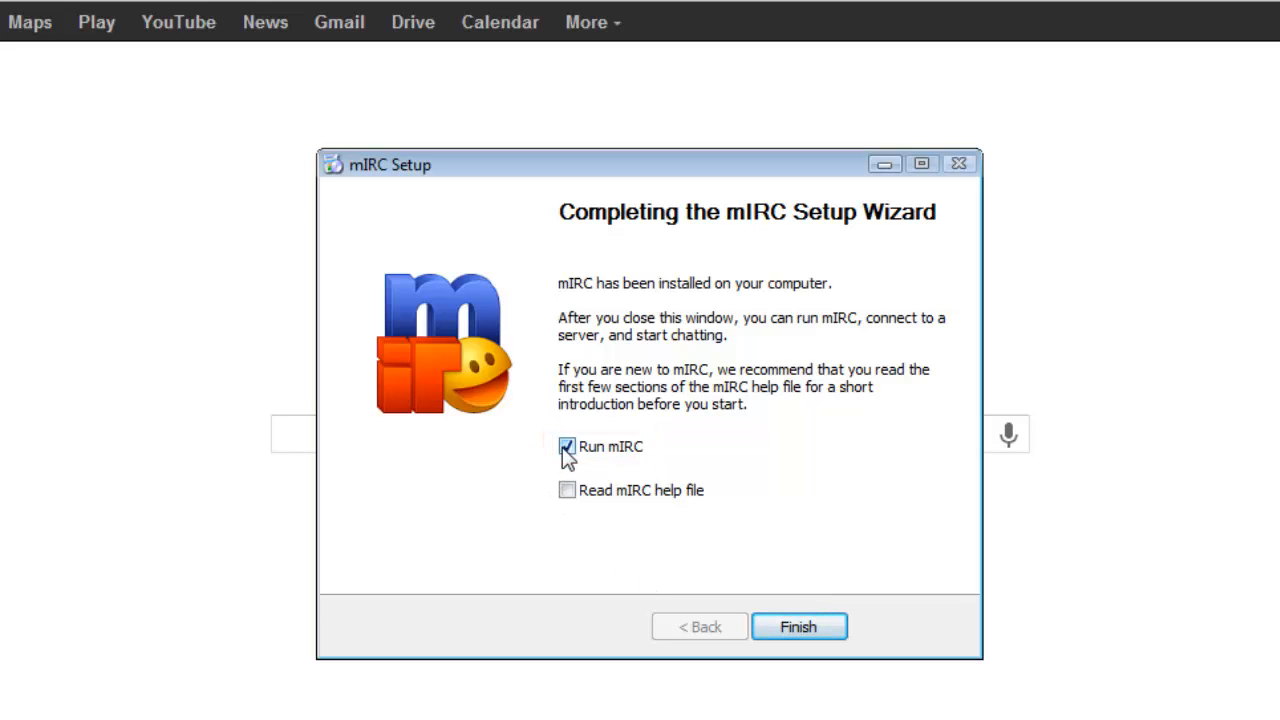
mouse_move(798, 627)
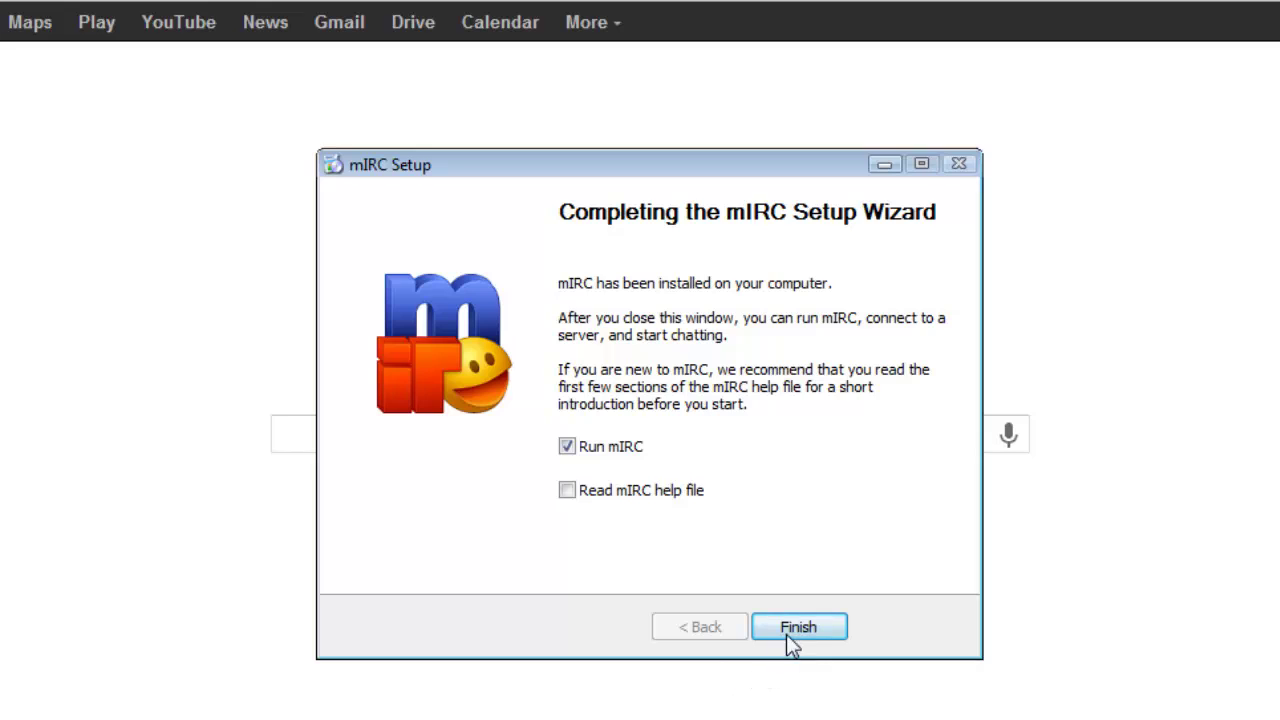
left_click(798, 627)
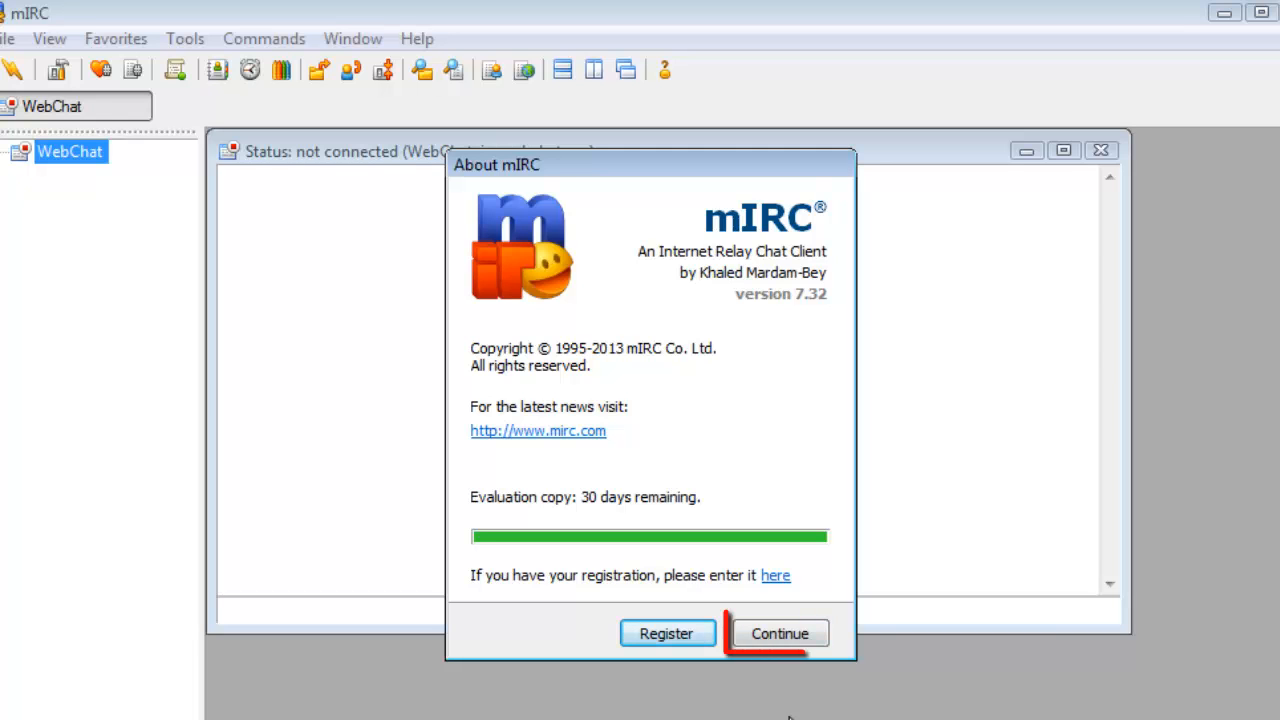
- Set the nickname to 'Doe' and select the Quakenet Random US server
left_click(779, 633)
type("John")
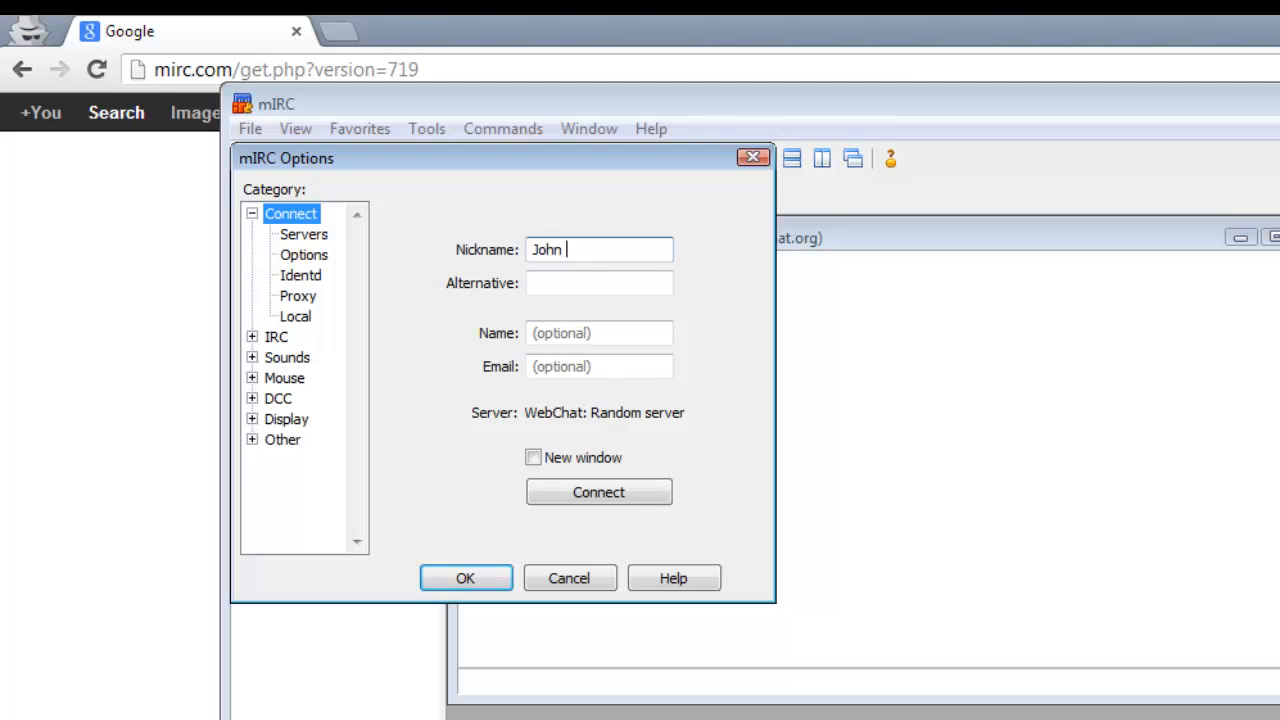
type("Doe")
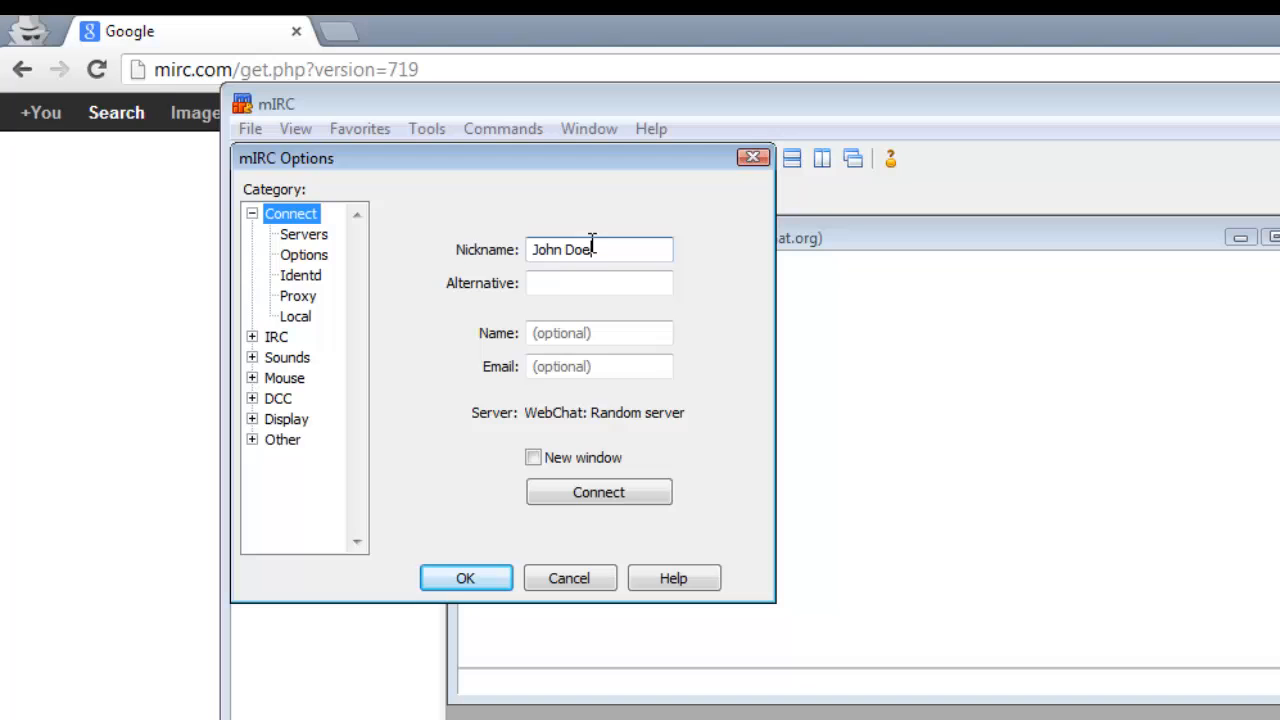
left_click(303, 234)
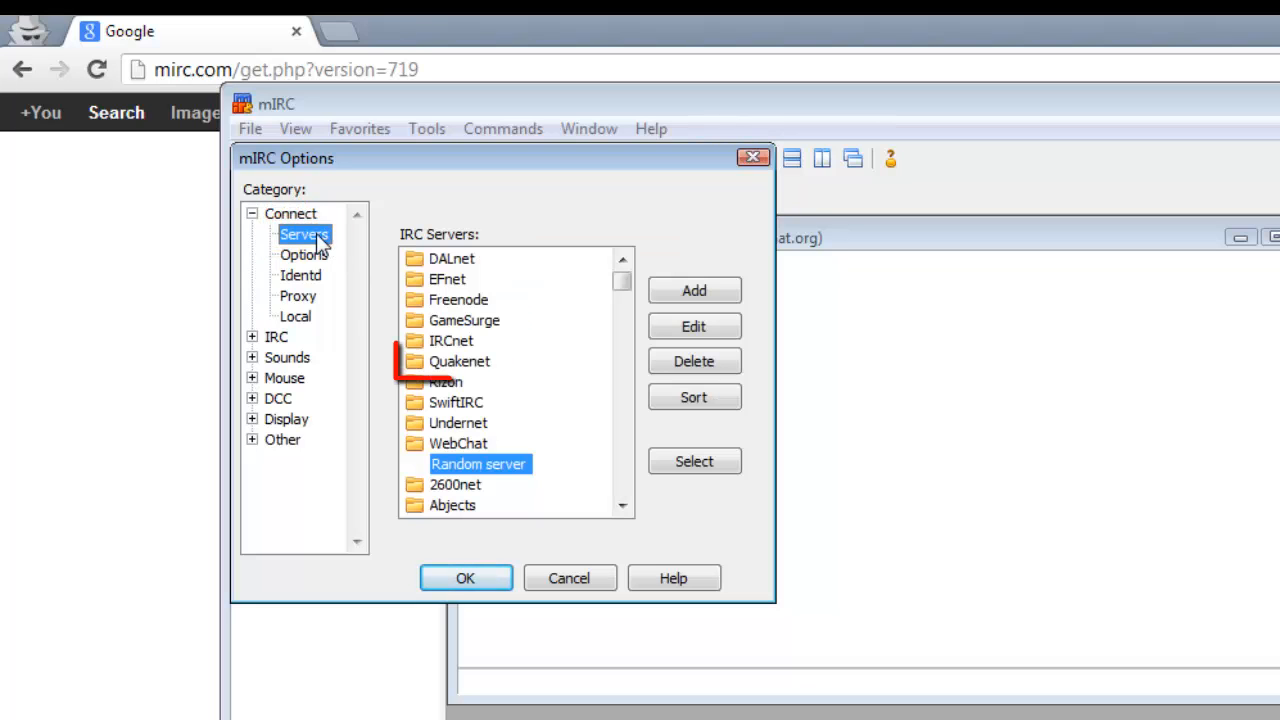
left_click(459, 361)
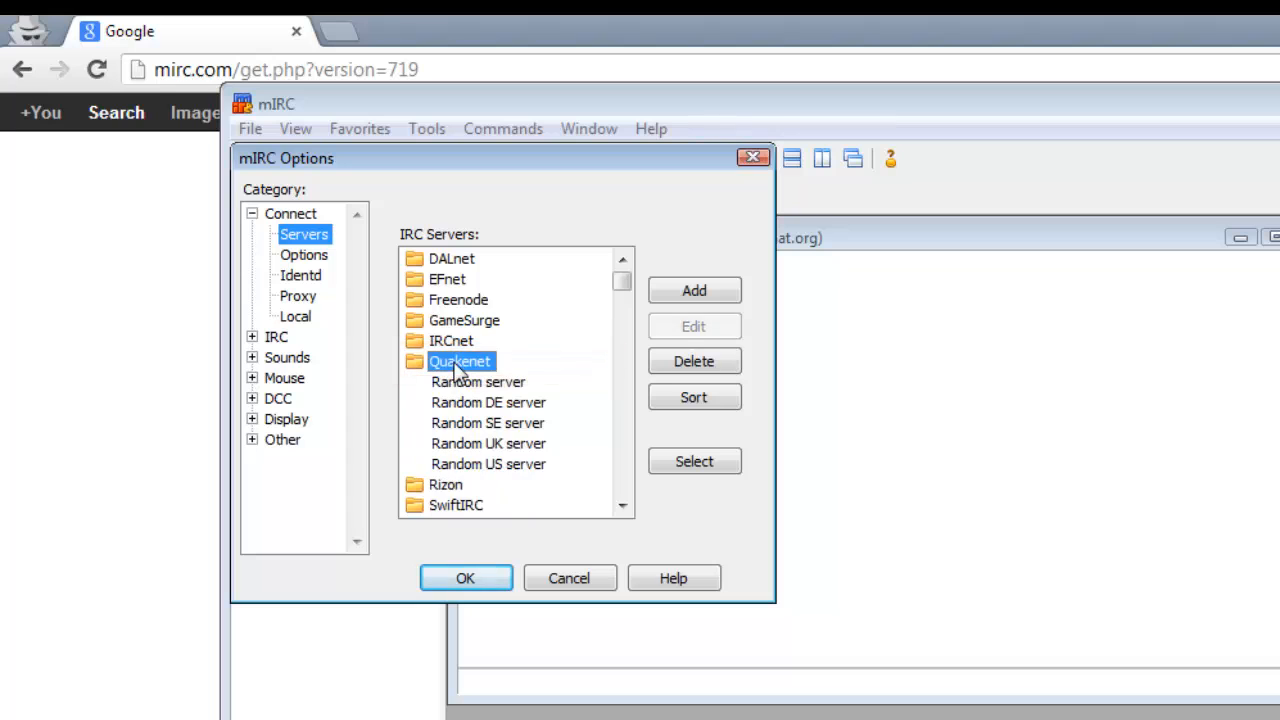
left_click(489, 463)
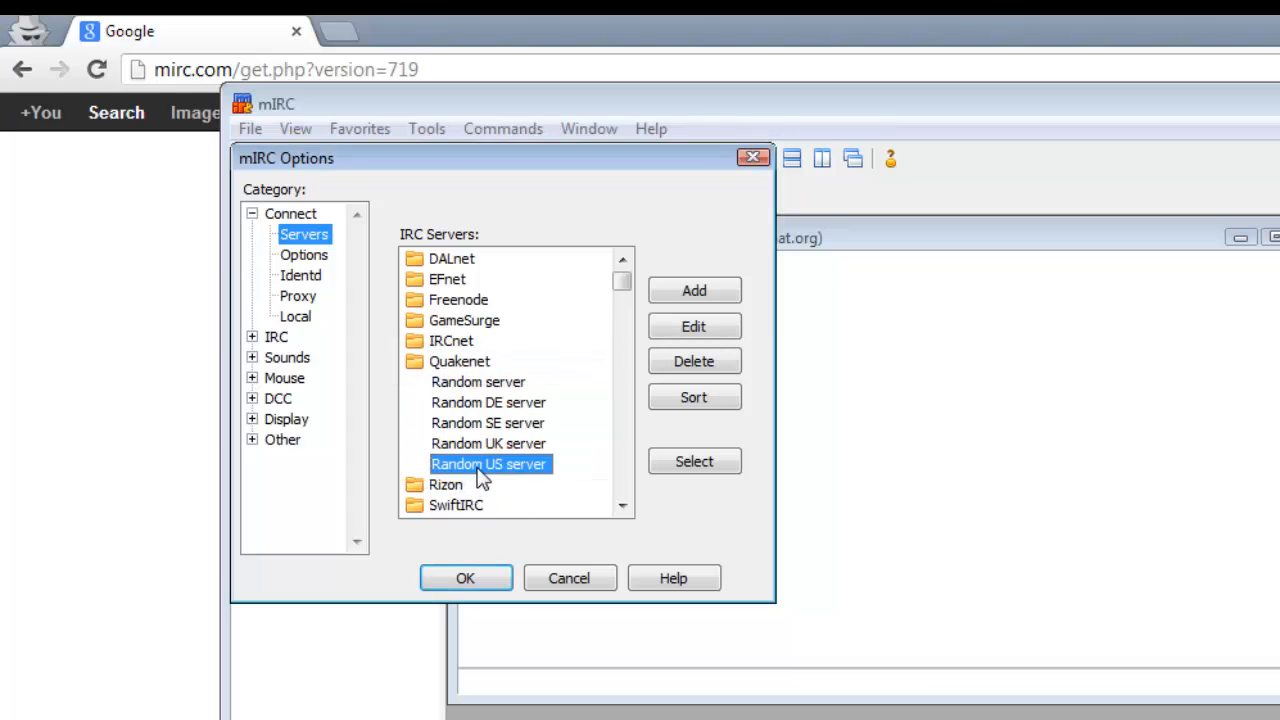
left_click(465, 578)
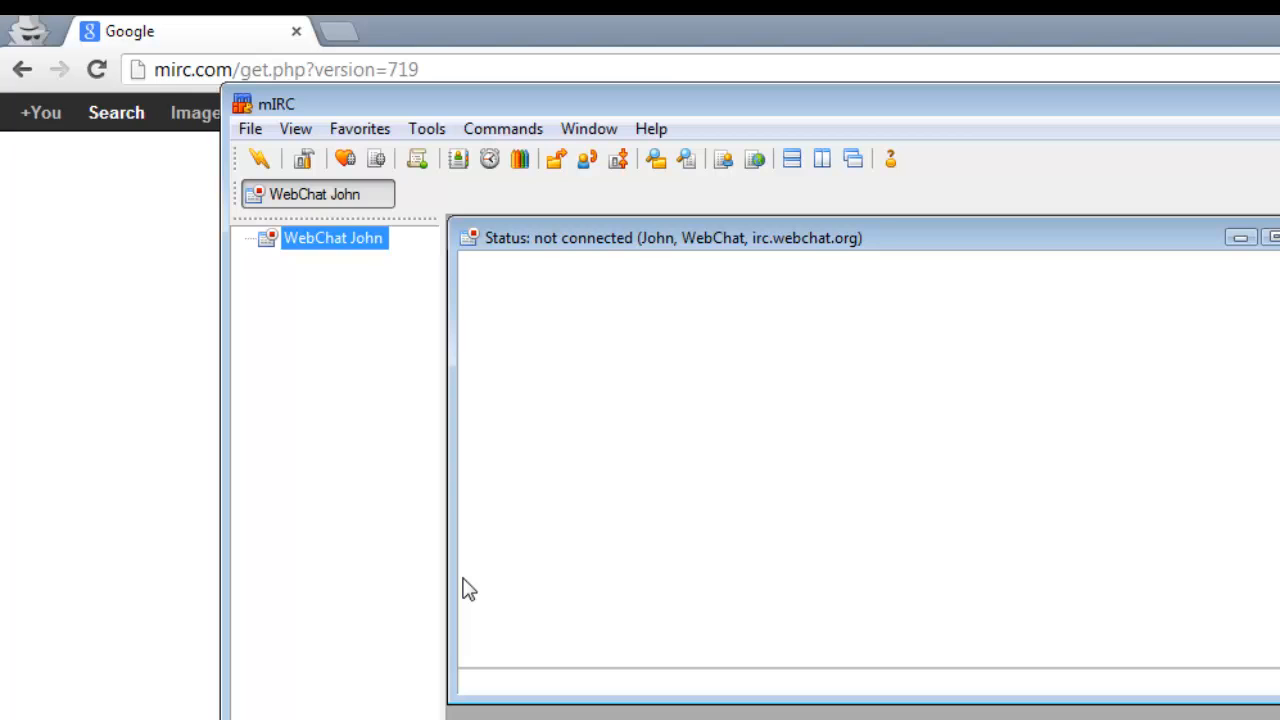
- Connect from the File menu so the Favorites channel list appears
left_click(249, 128)
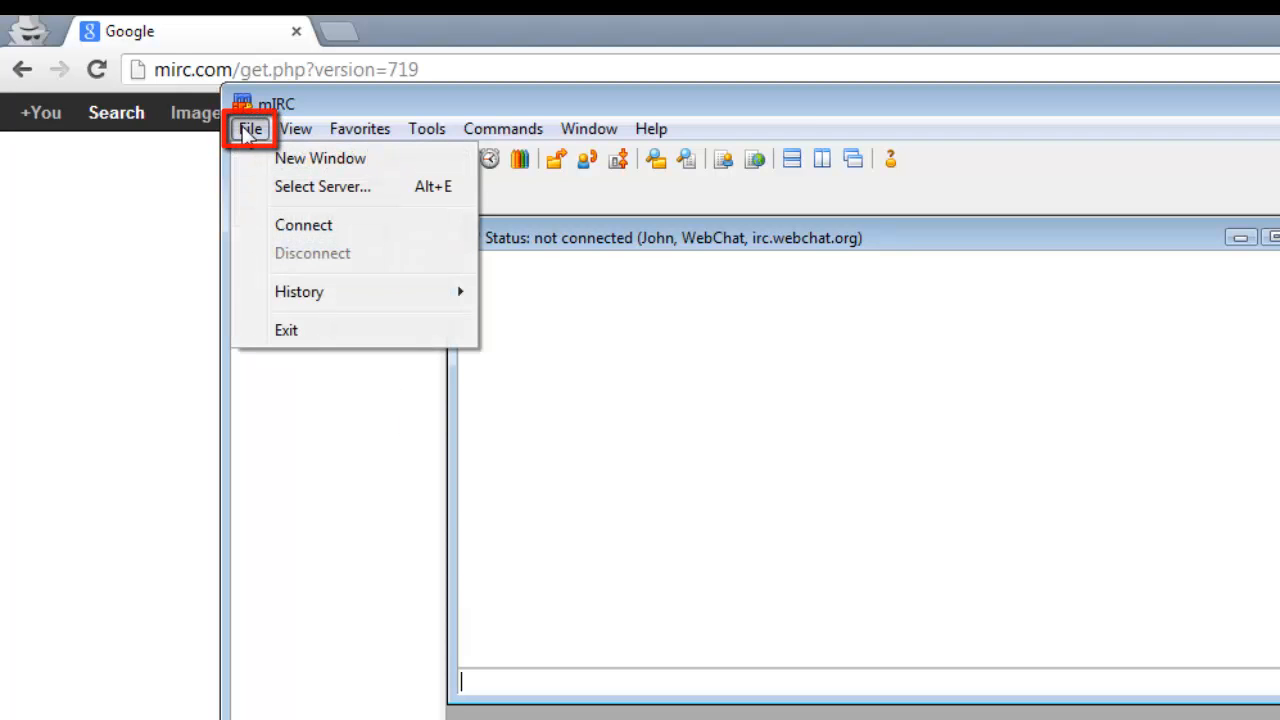
mouse_move(320, 225)
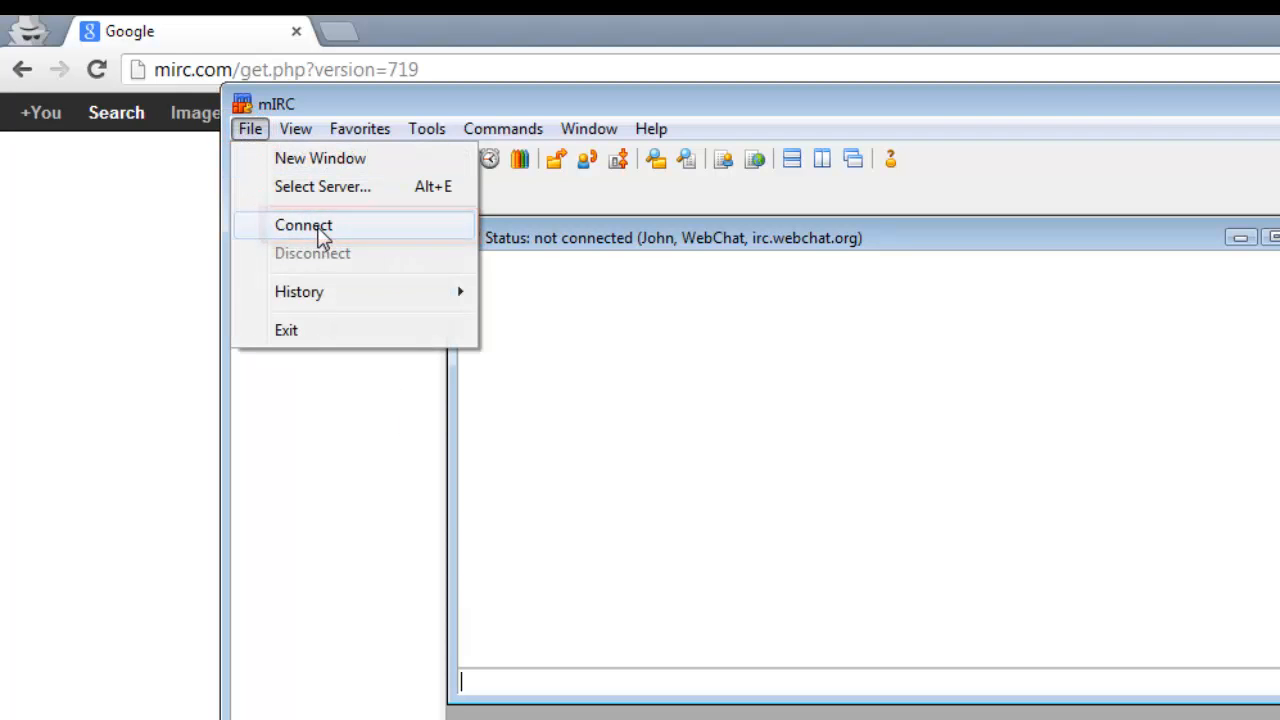
left_click(303, 224)
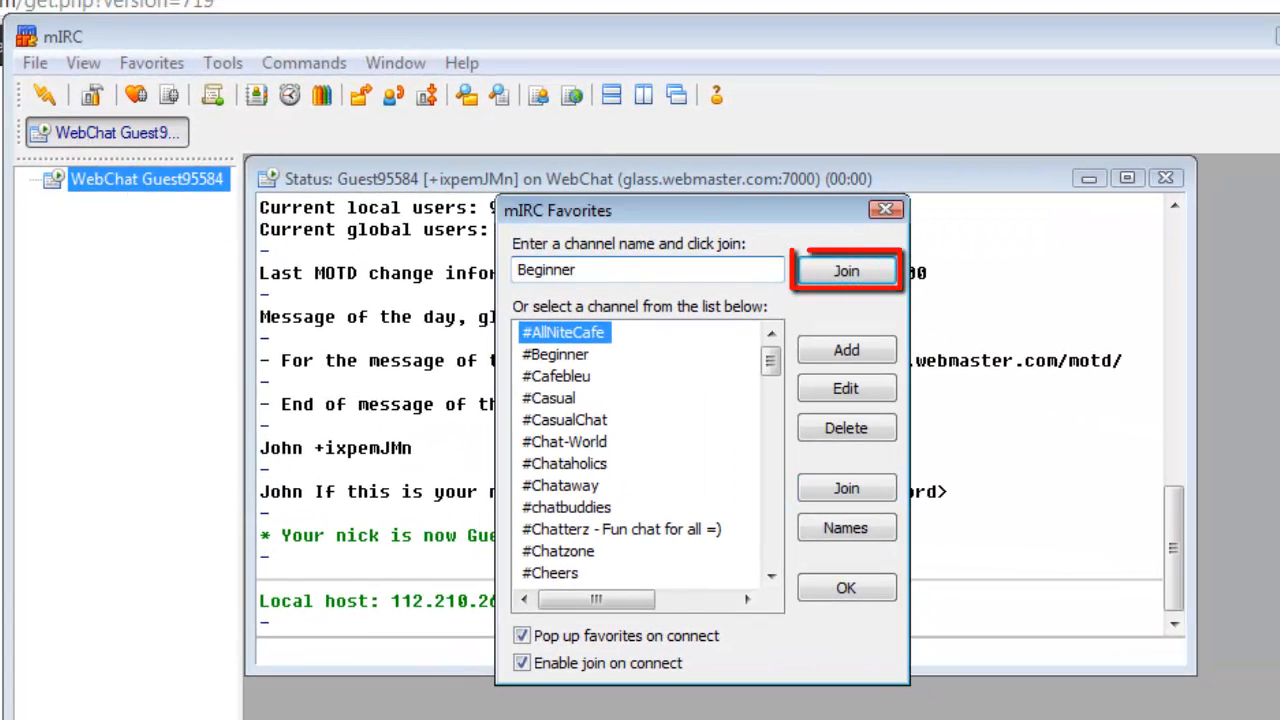
- Join #beginner from Favorites and type 'Hello :' in the channel input
left_click(845, 271)
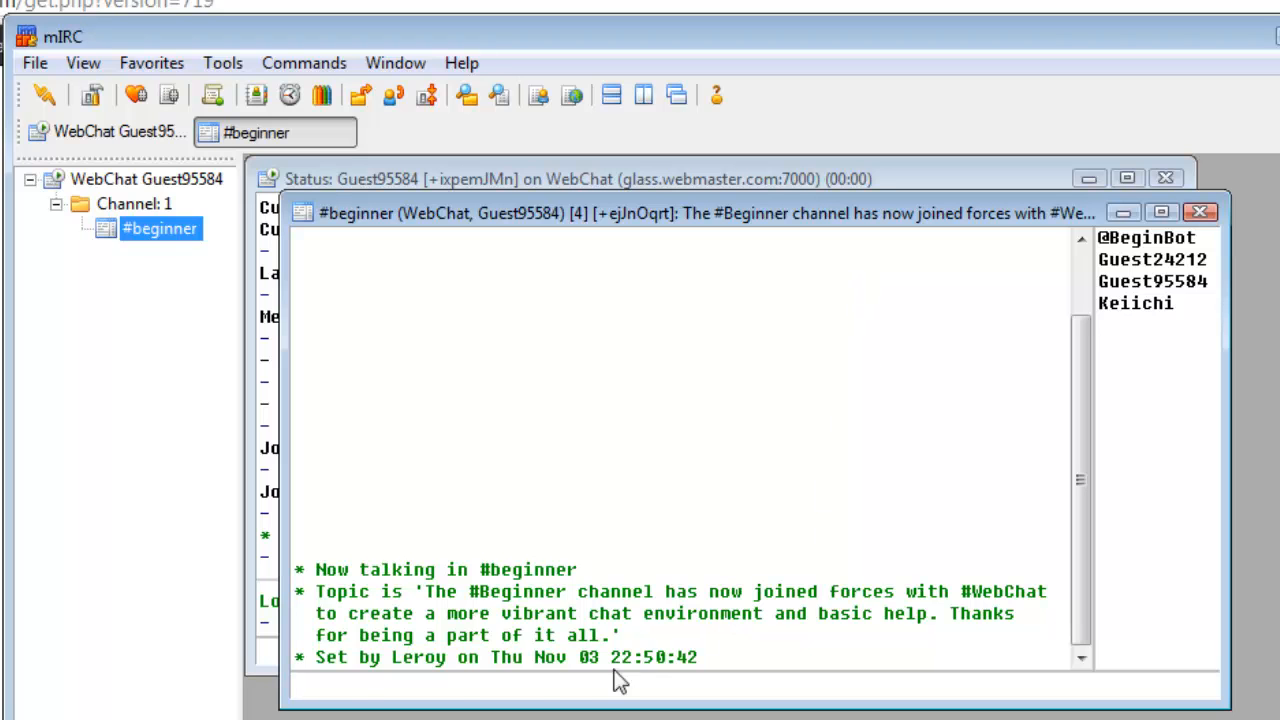
type("Hello :")
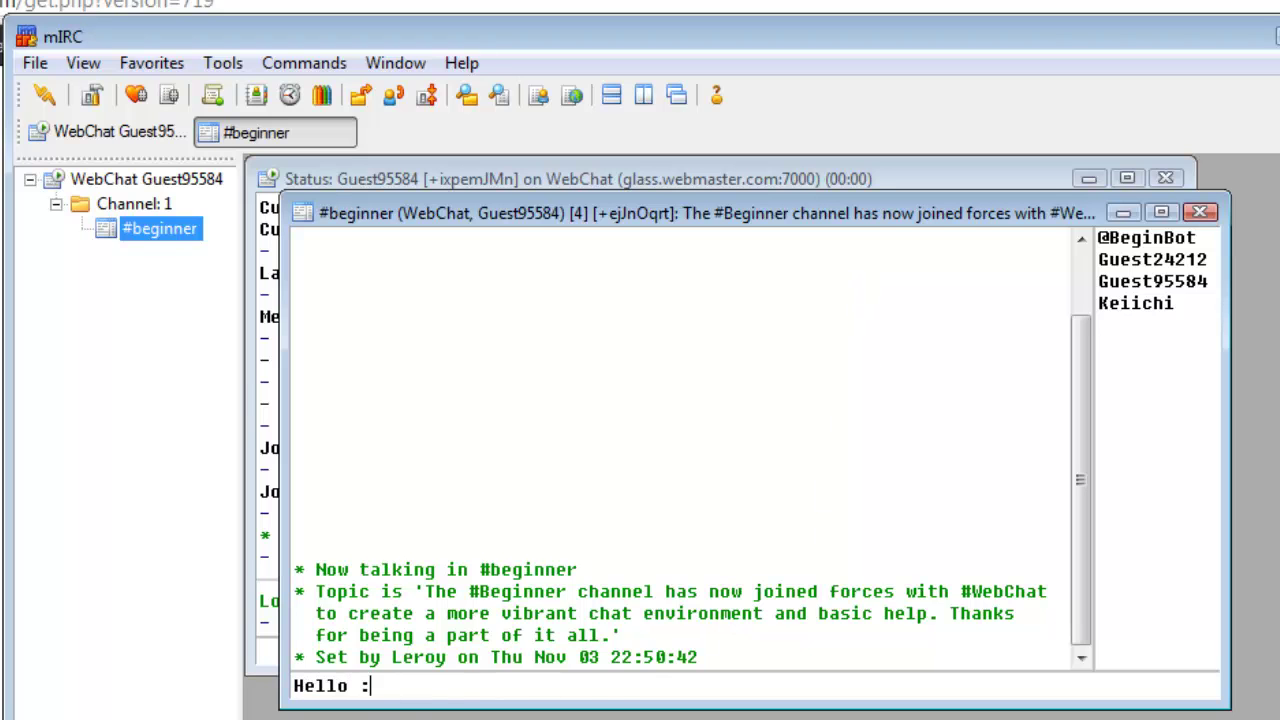